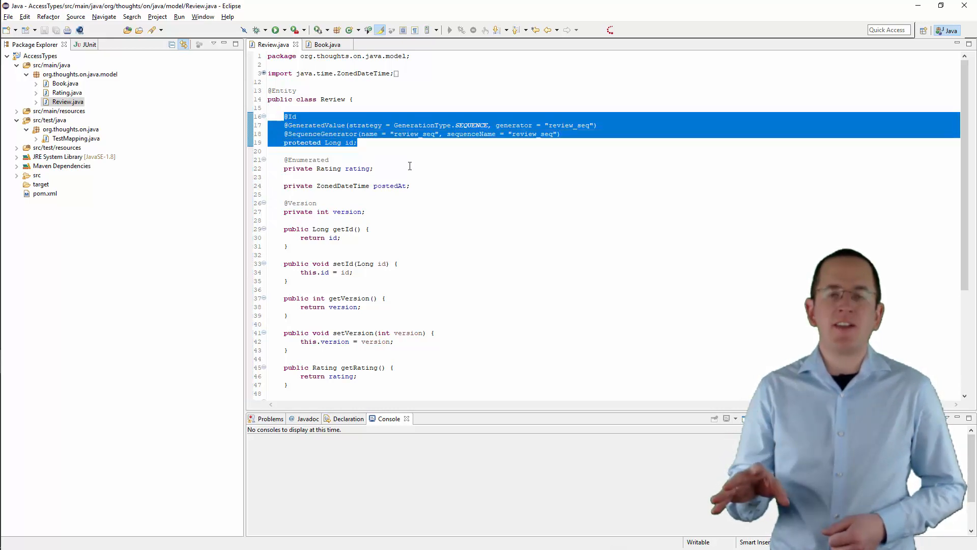
left_click(324, 43)
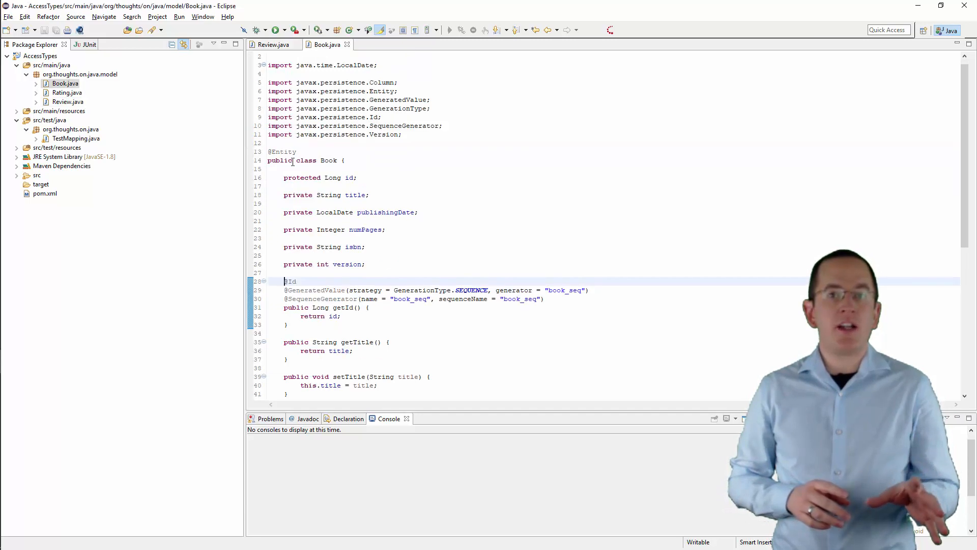
left_click_drag(288, 281, 288, 325)
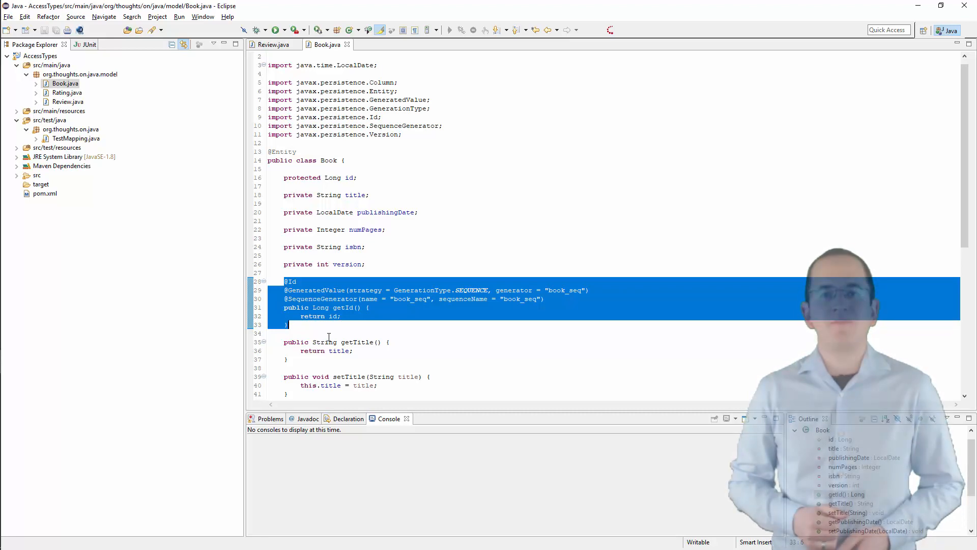
left_click(273, 44)
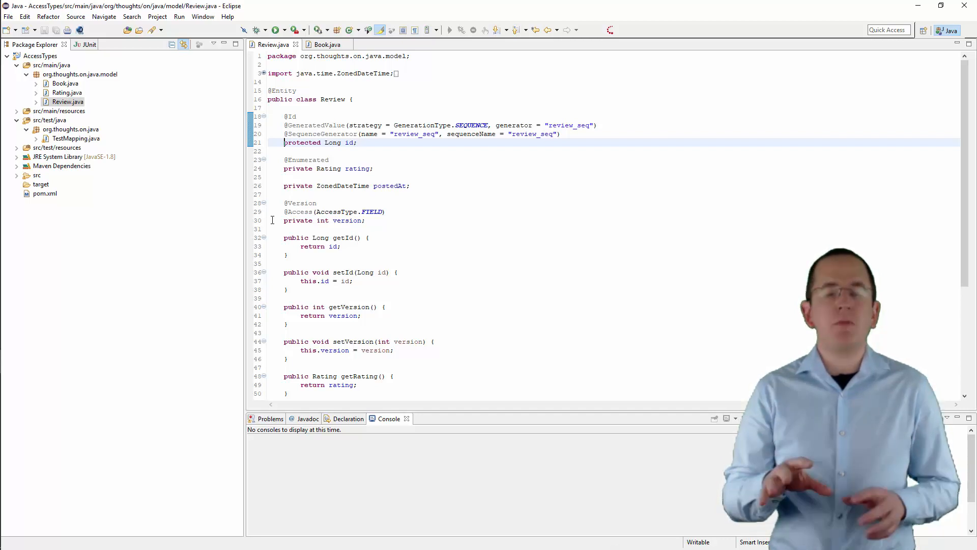
Scroll through Book.java before bringing up the Author entity's book helper methods.
left_click(325, 43)
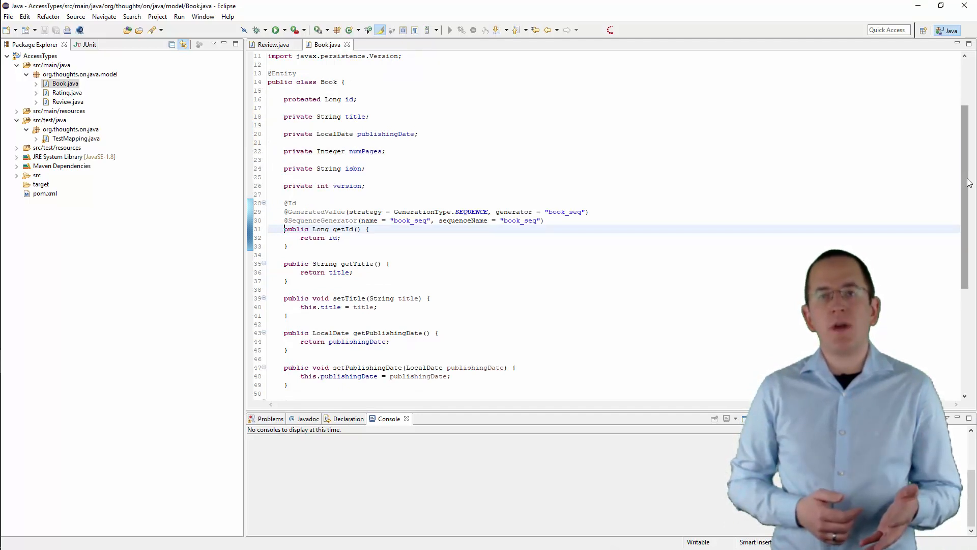
scroll("down", 3)
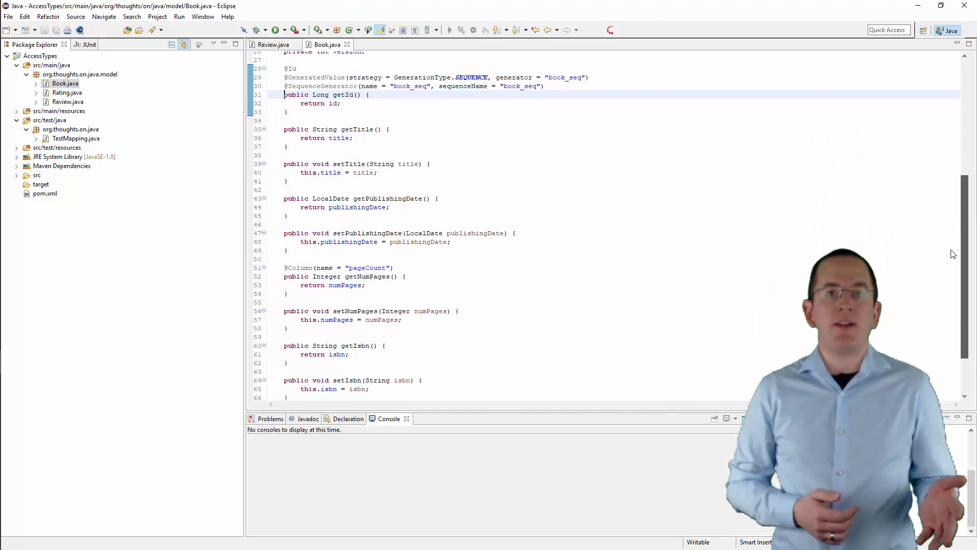
scroll("down", 3)
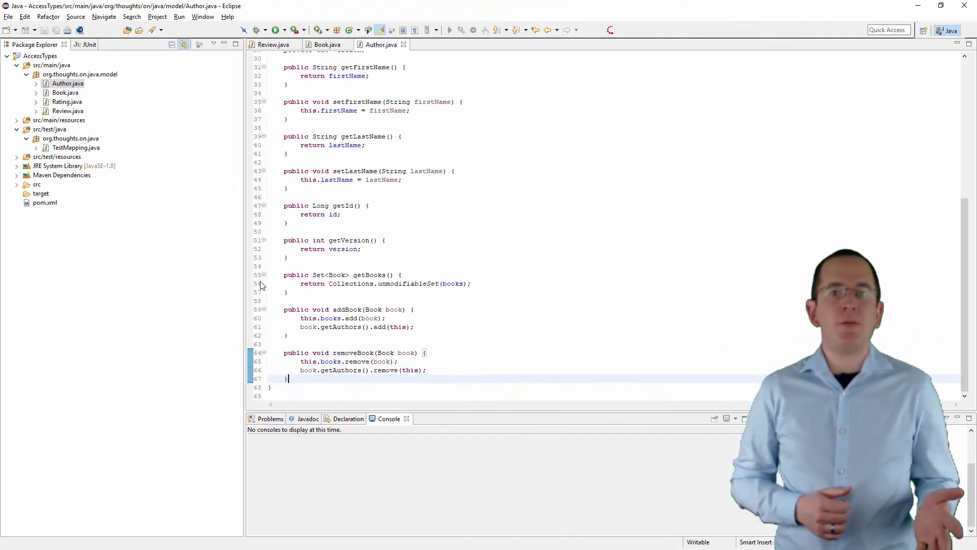
Highlight Author's addBook and removeBook methods, then show the field-annotated Book entity.
left_click_drag(284, 309, 288, 379)
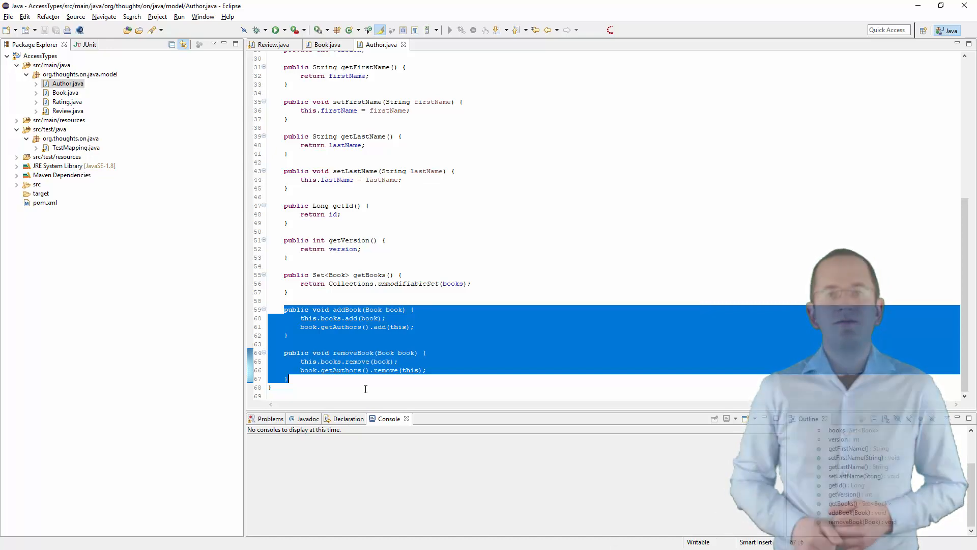
left_click(327, 44)
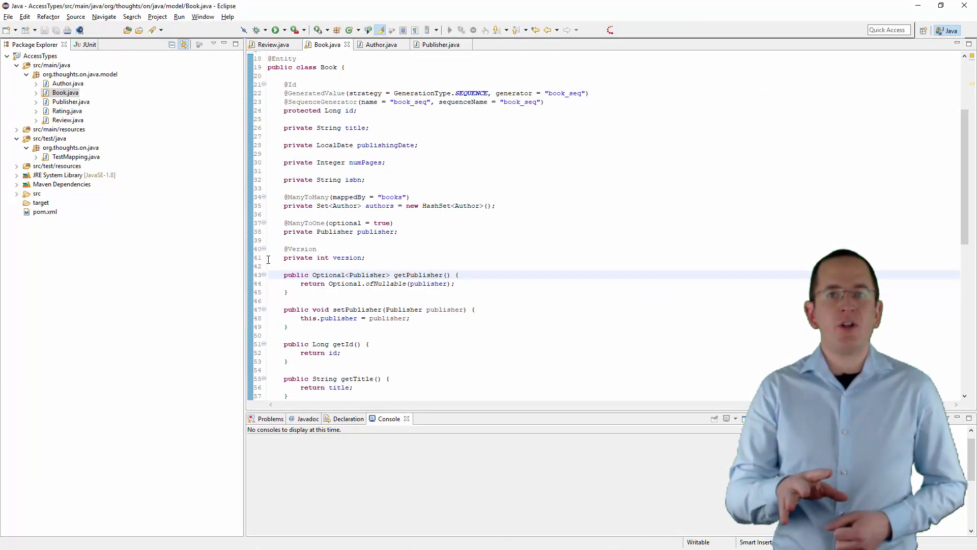
double_click(358, 223)
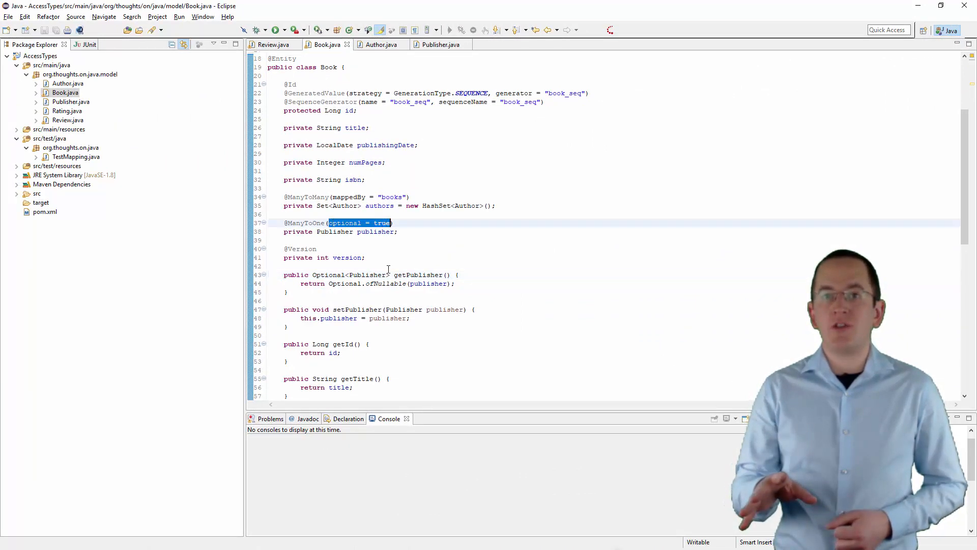
double_click(344, 283)
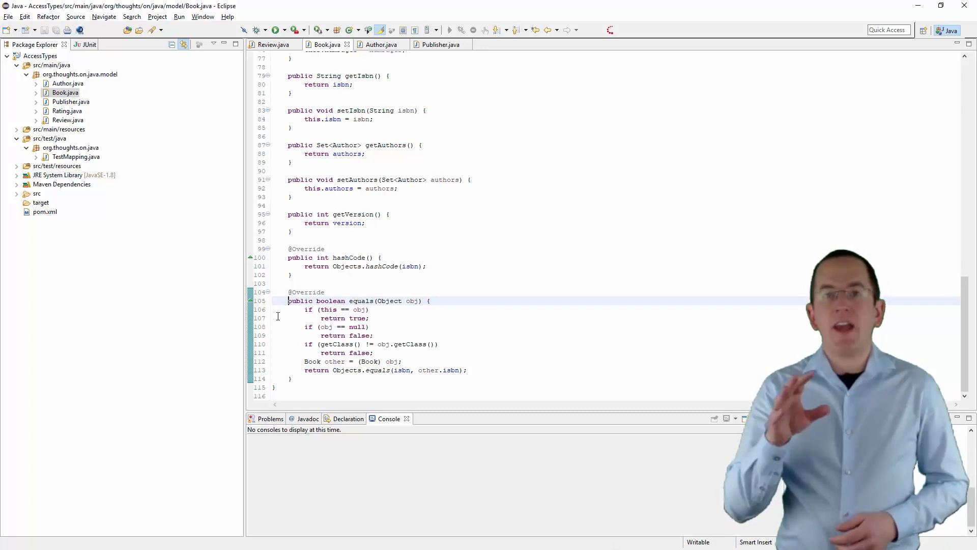
double_click(452, 370)
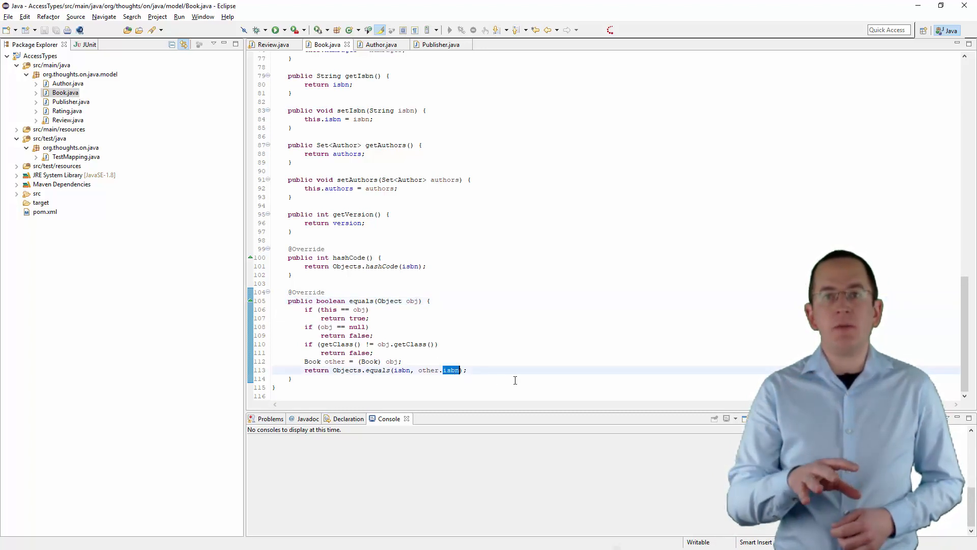